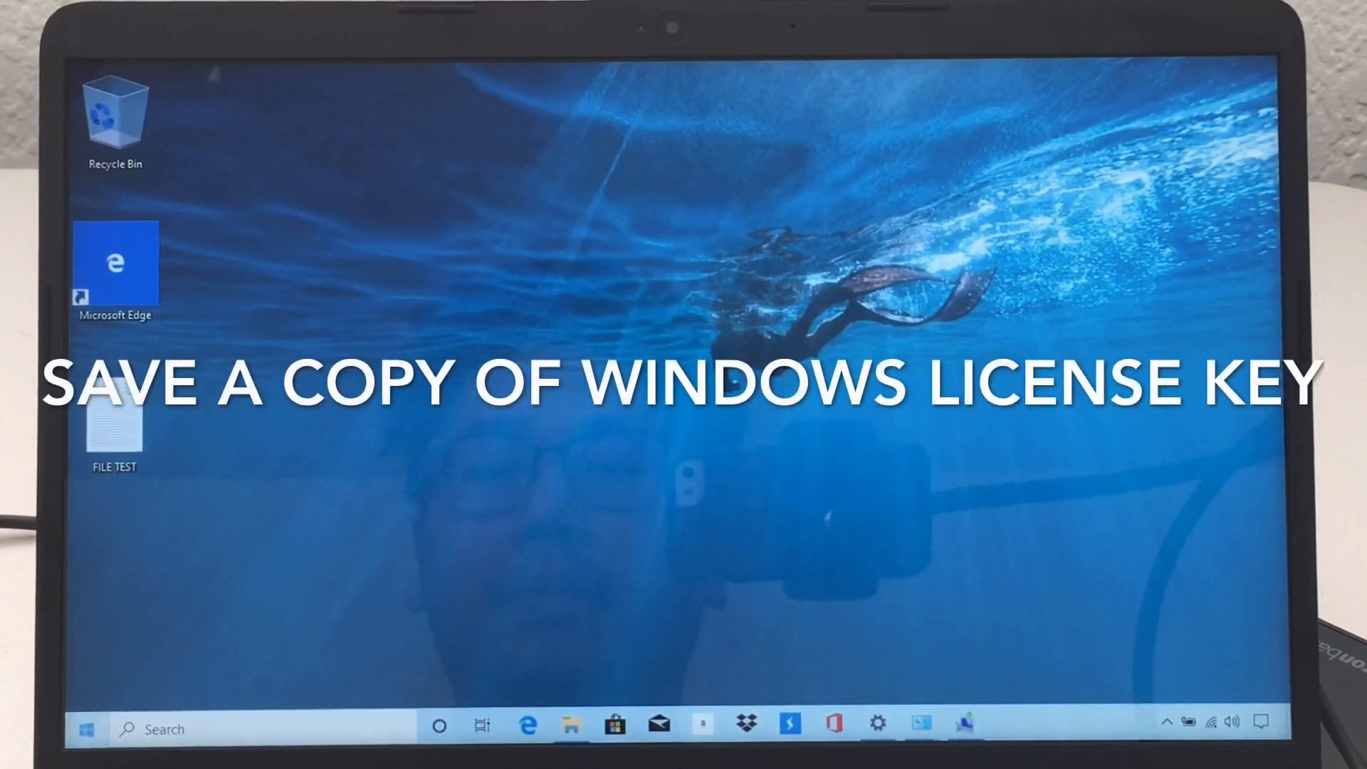
# Launch cmd from Start search as administrator and approve the User Account Control prompt
pyautogui.write('cmd')
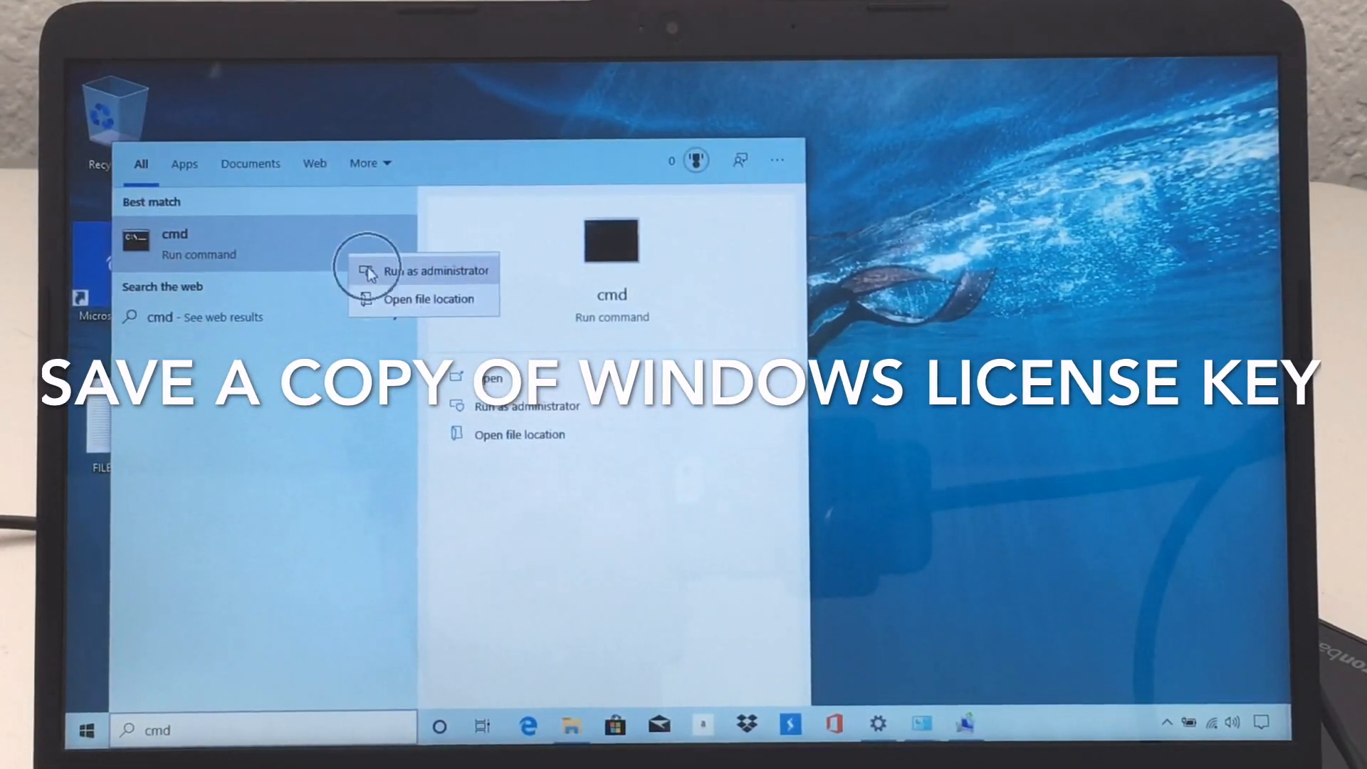
pyautogui.click(435, 271)
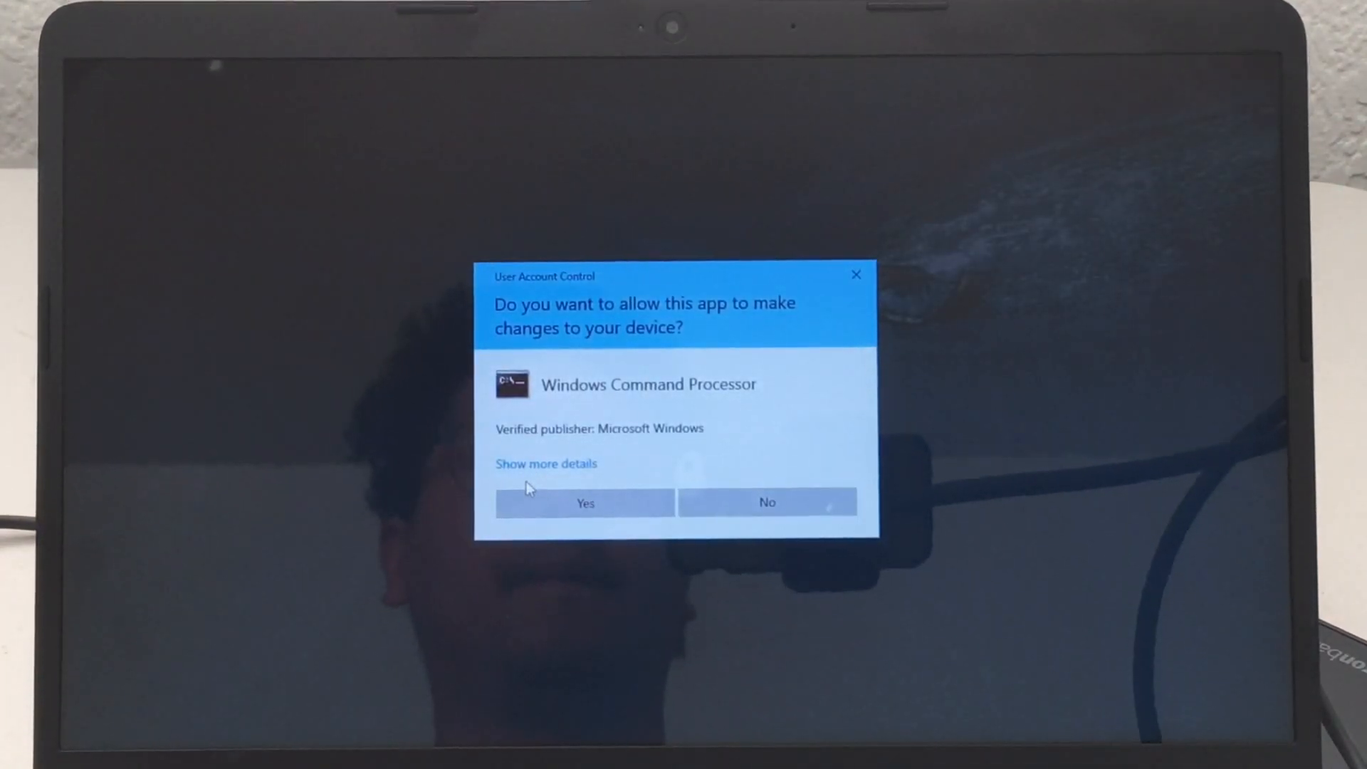
pyautogui.click(584, 502)
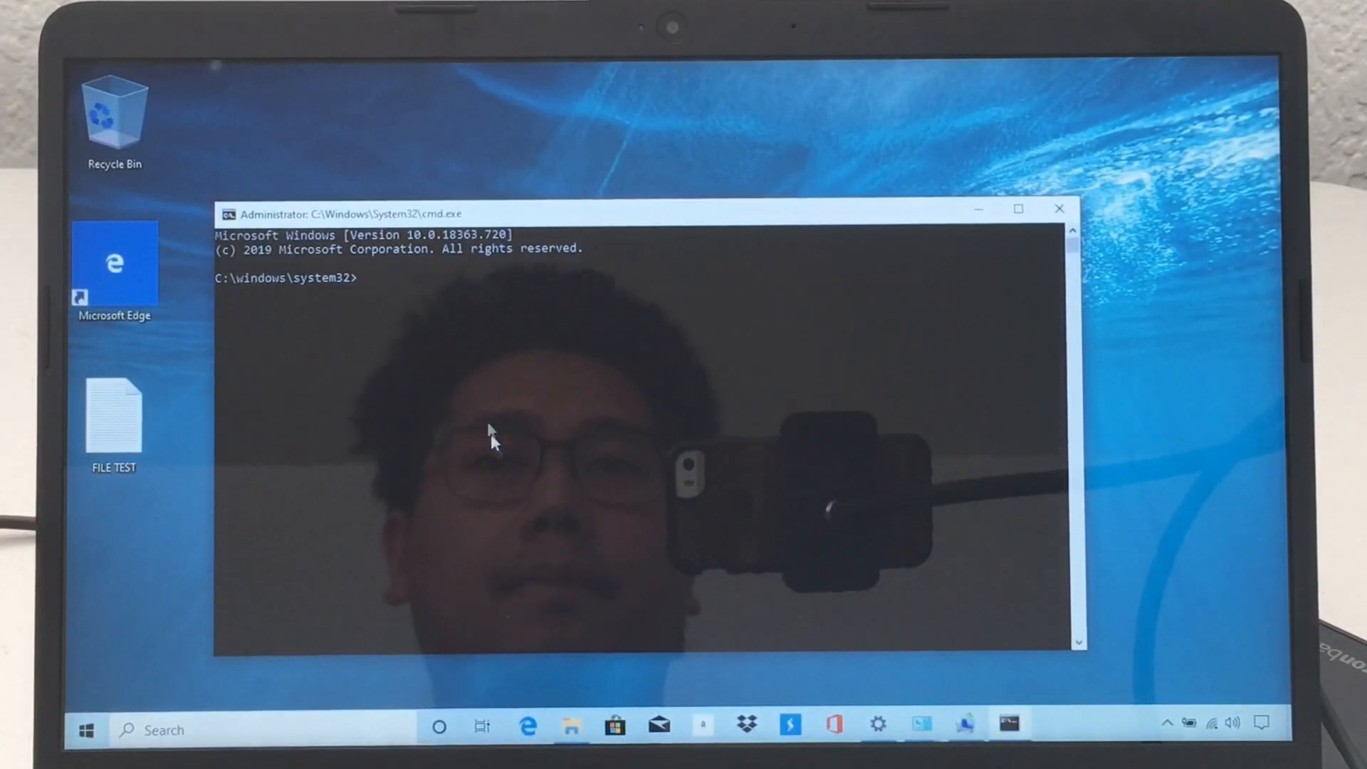
pyautogui.write('wmic path SoftwareLicensingService get OA3xOriginalProductKey')
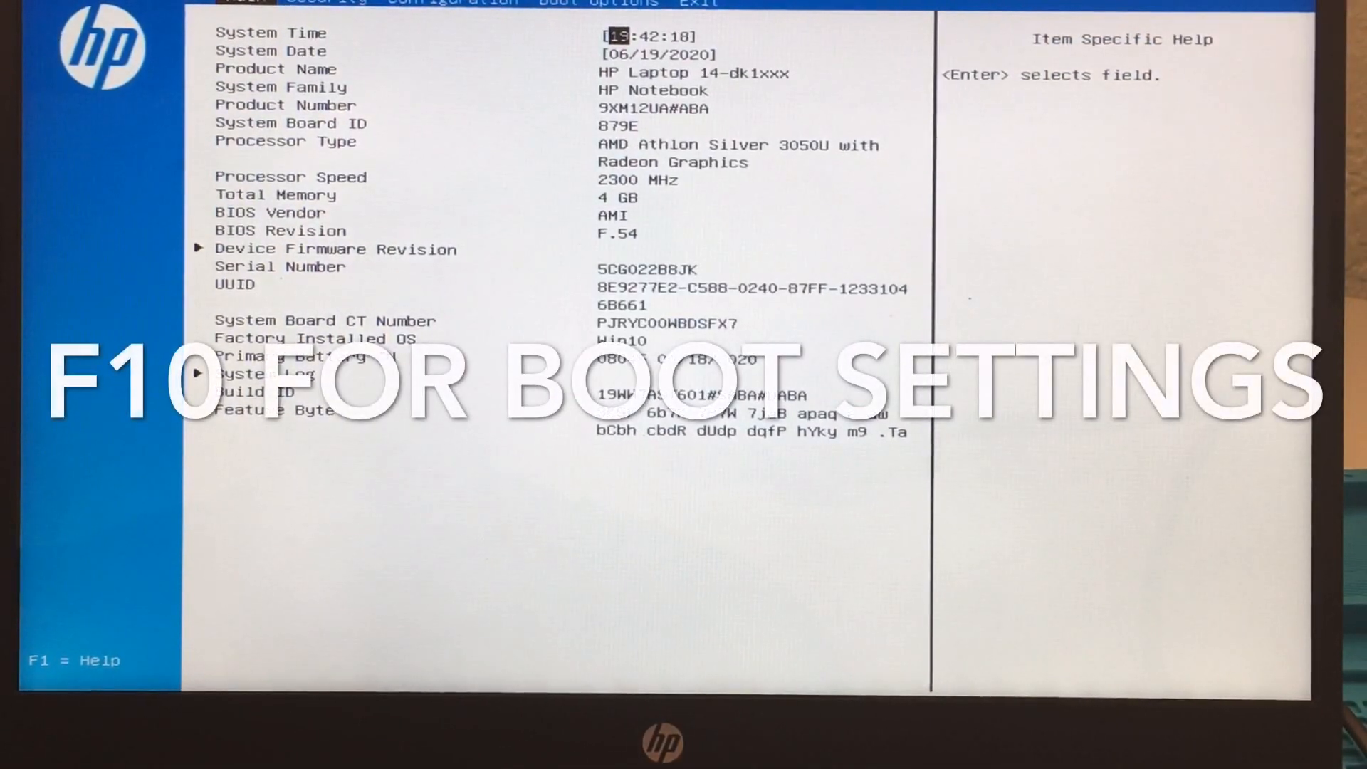
# Move the USB flash drive to first place in the HP BIOS boot order with F6
pyautogui.click(698, 2)
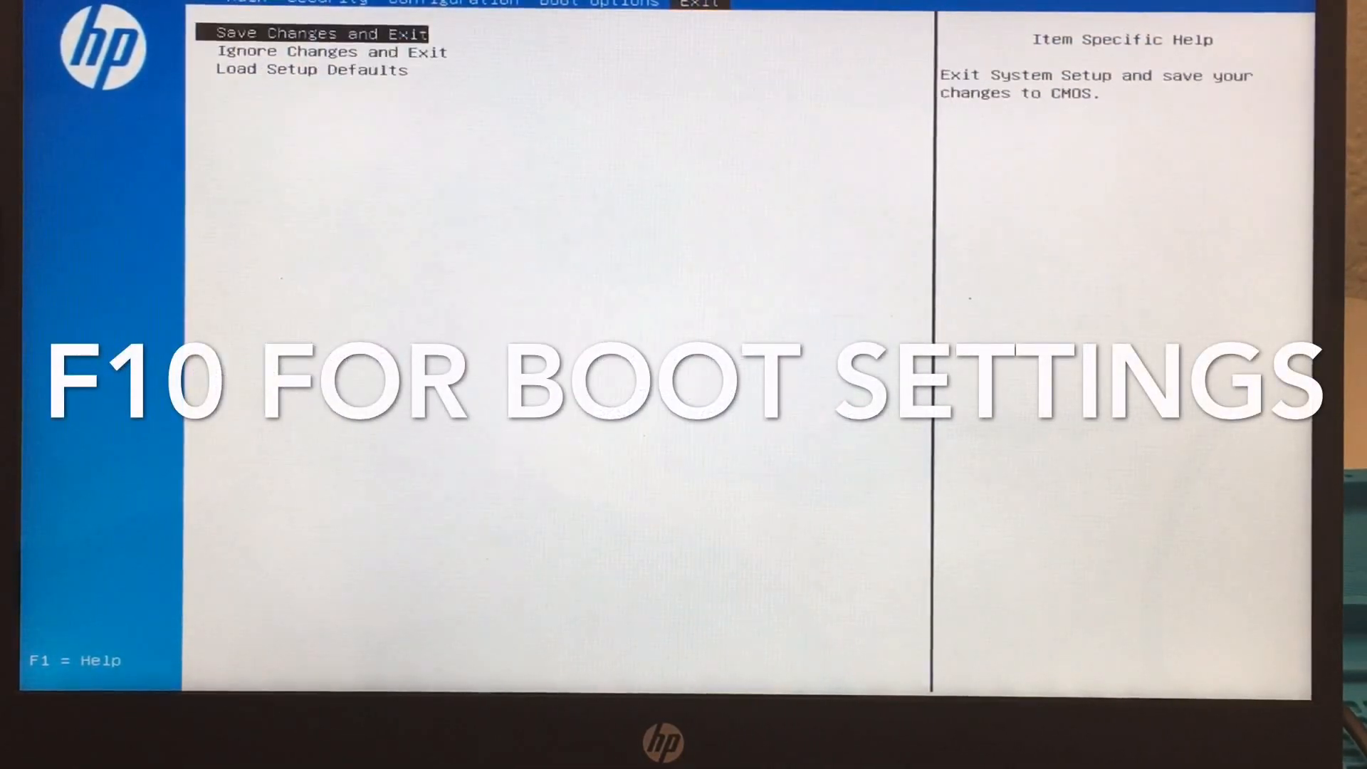
pyautogui.click(599, 2)
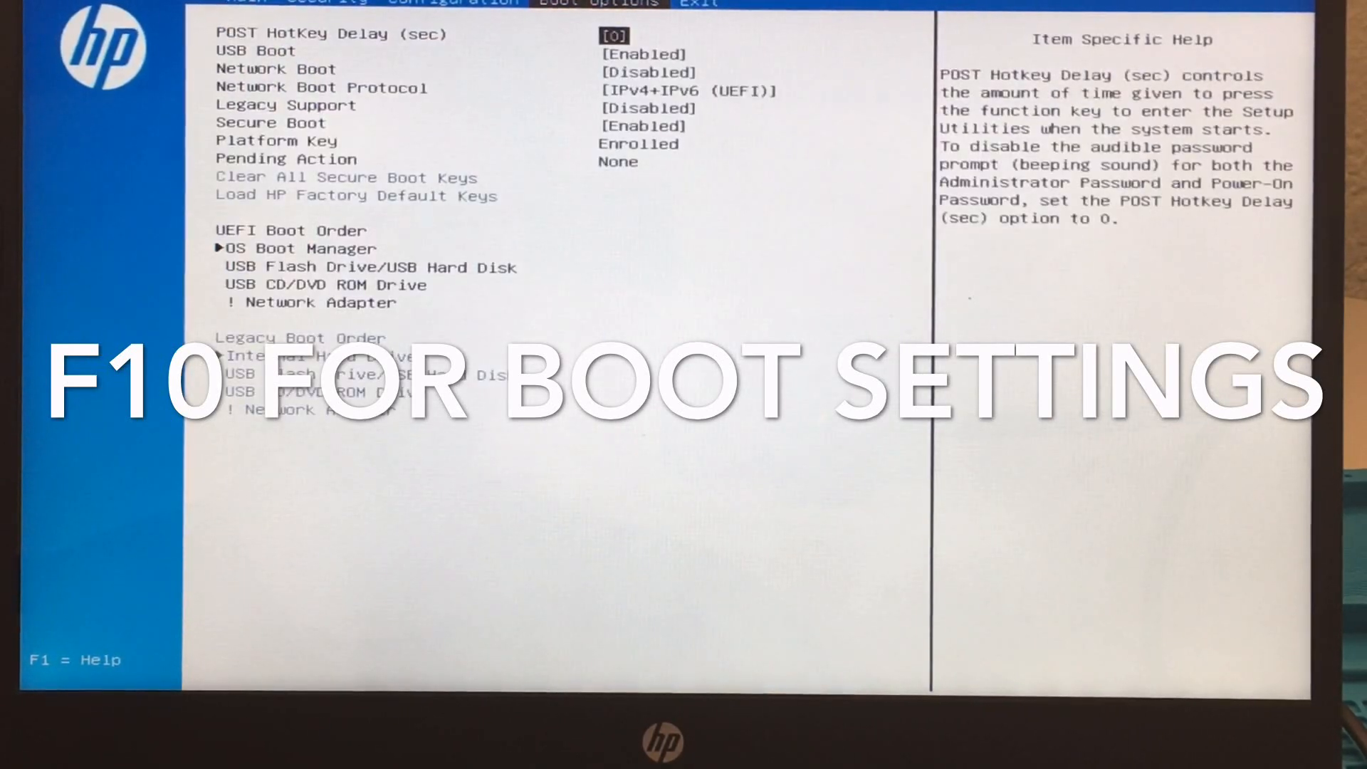
pyautogui.press('Down')
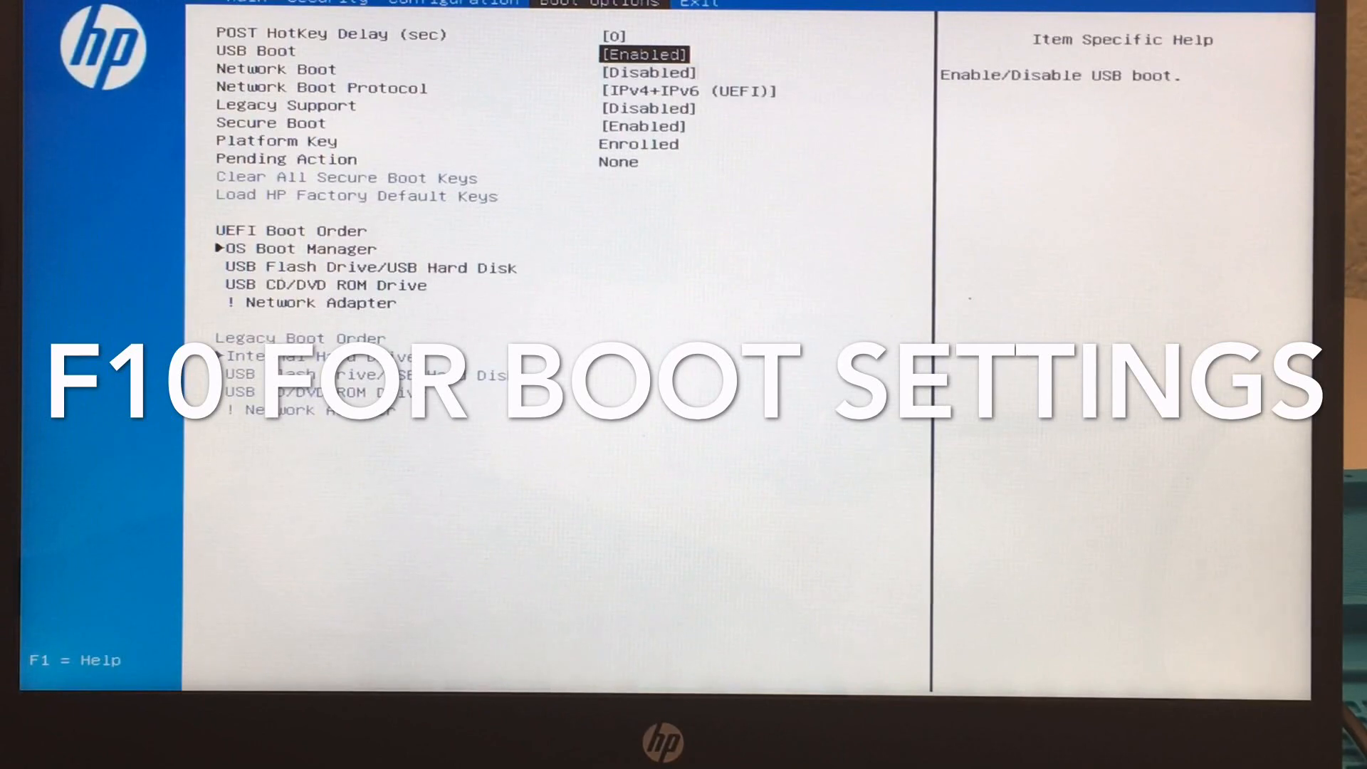
pyautogui.press('down')
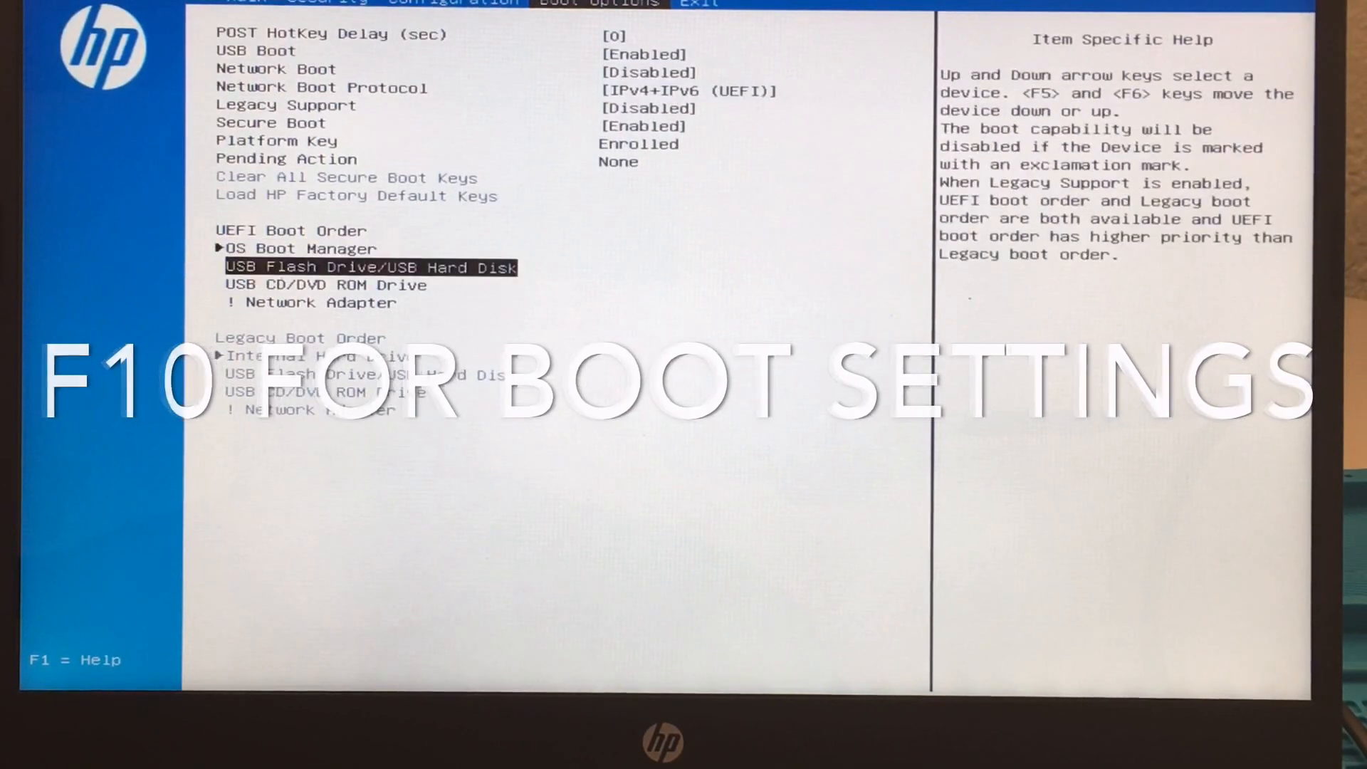
pyautogui.press('up')
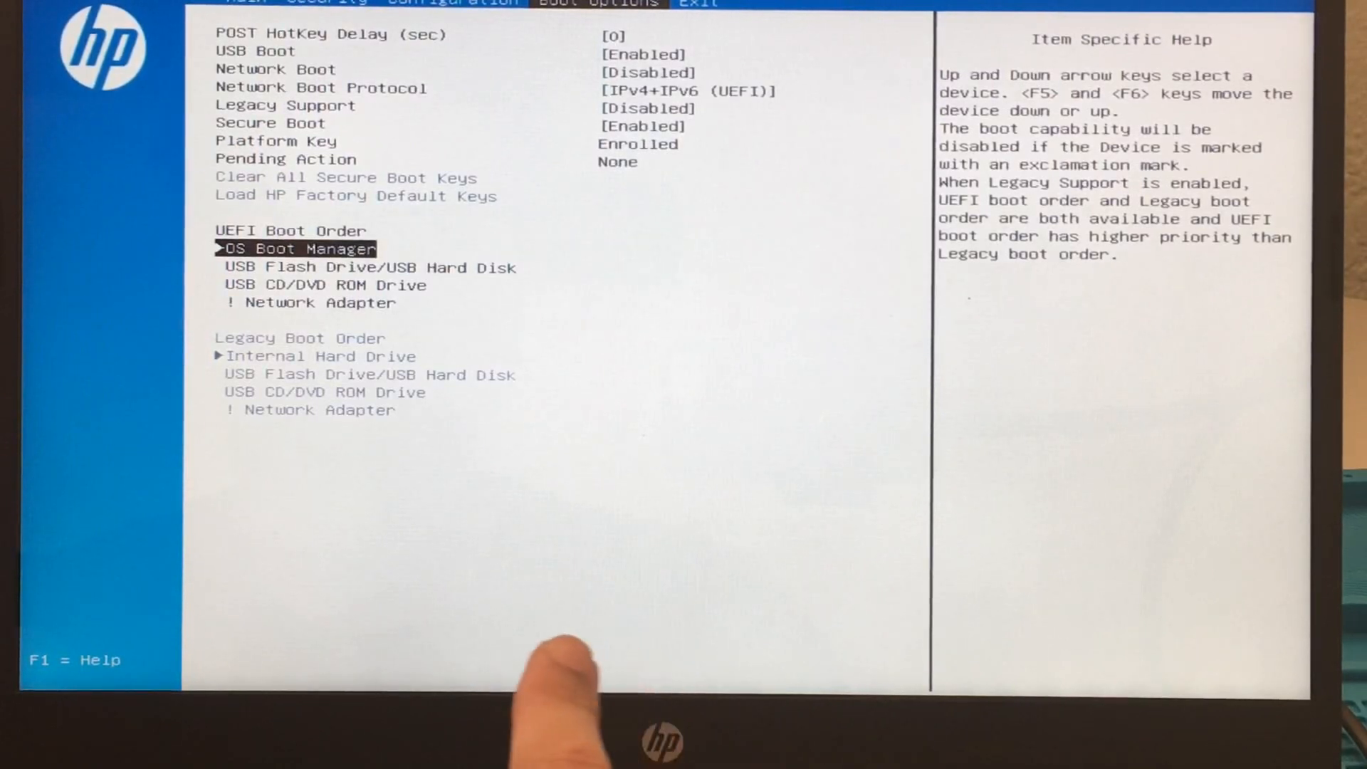
pyautogui.press('F6')
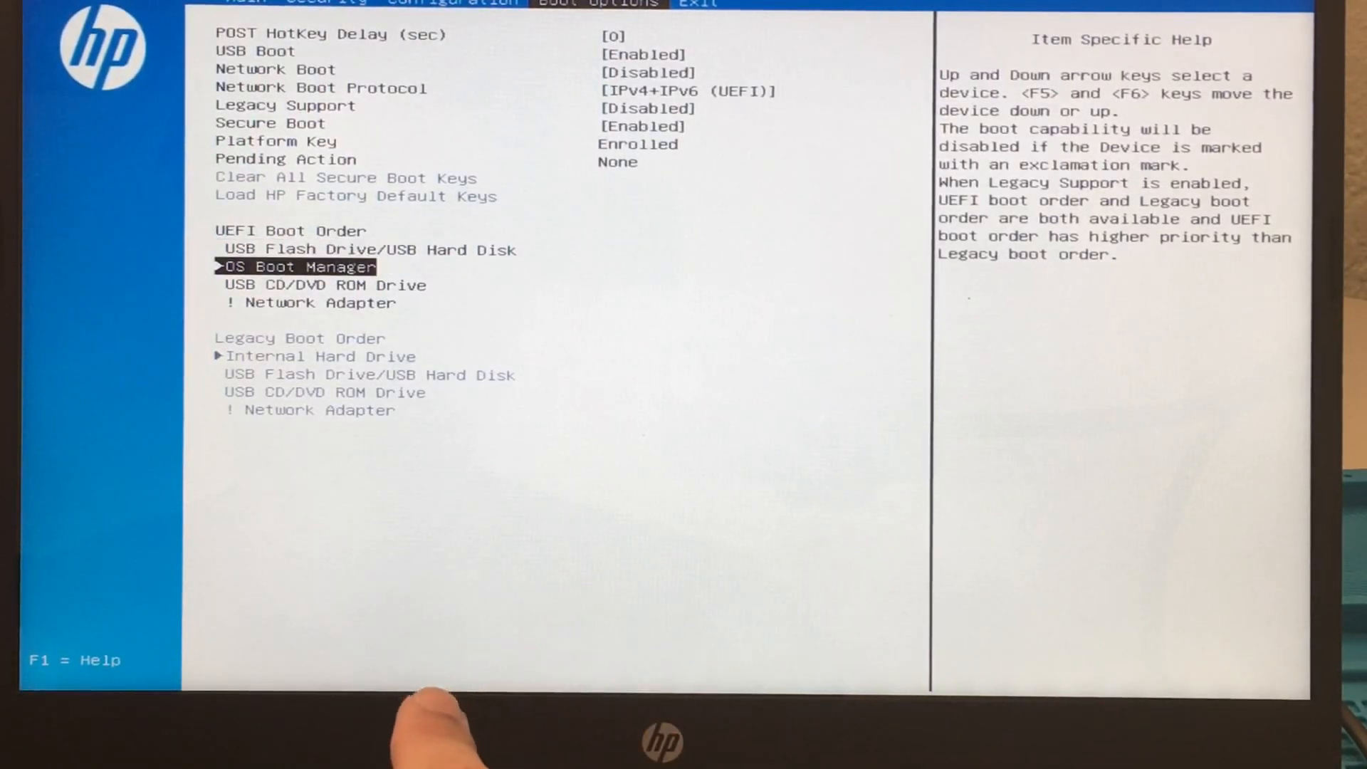
pyautogui.press('up')
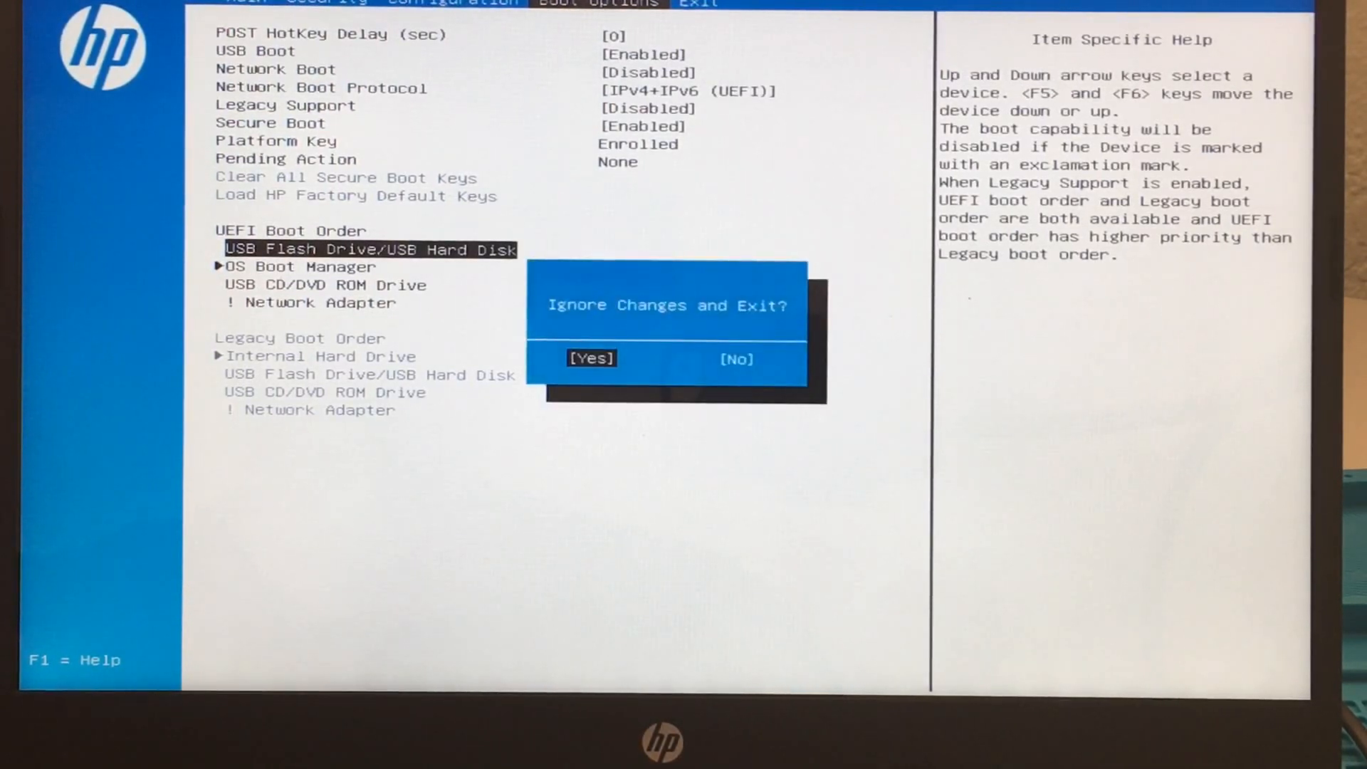
# Save BIOS changes and exit, then accept default language in Windows Setup and choose Install now
pyautogui.press('Right')
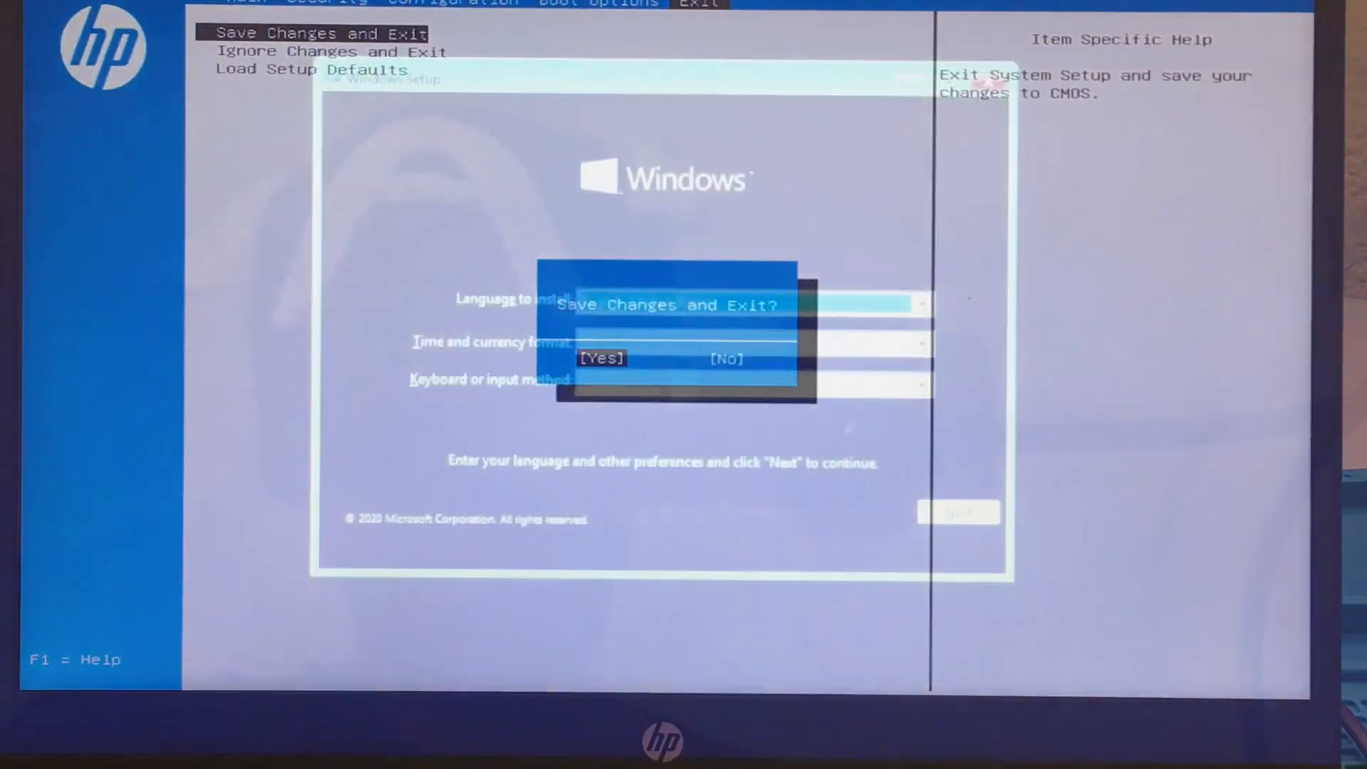
pyautogui.click(601, 359)
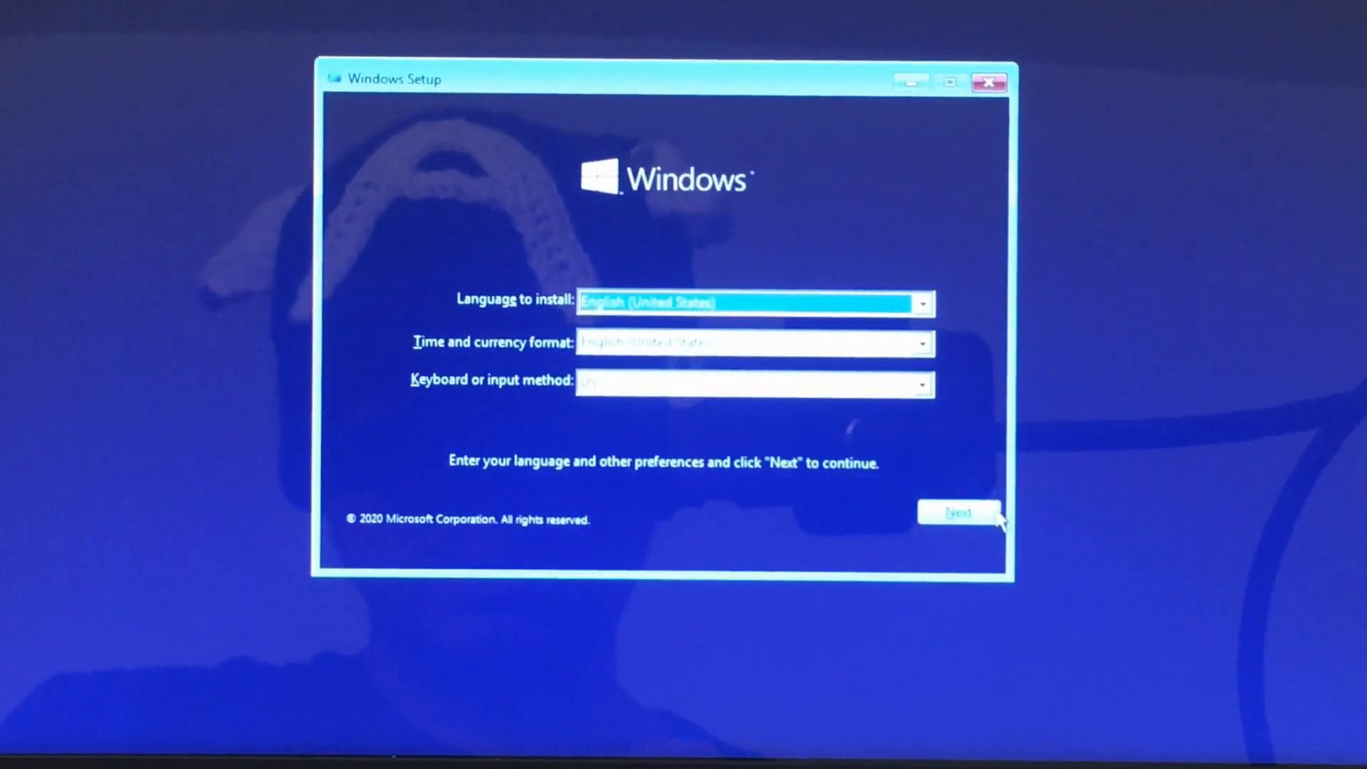
pyautogui.click(957, 511)
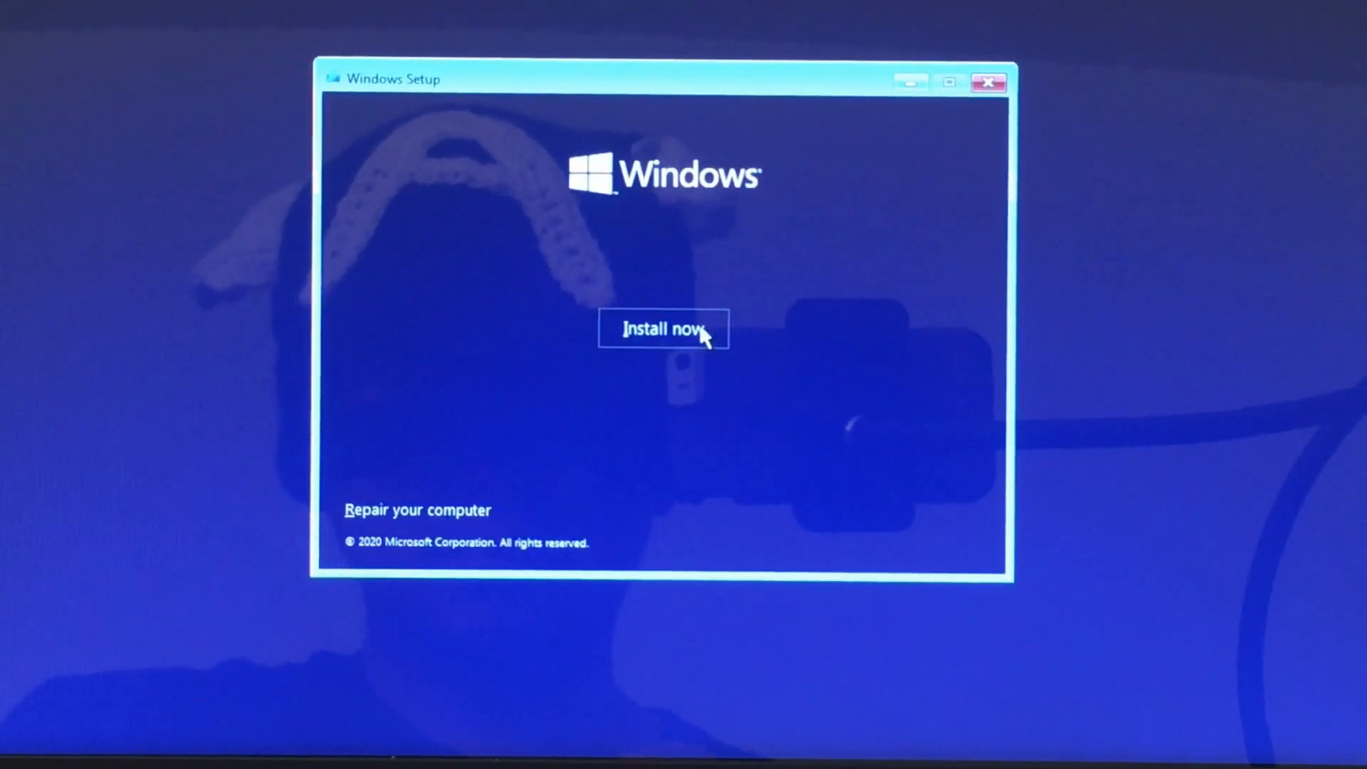
pyautogui.click(662, 329)
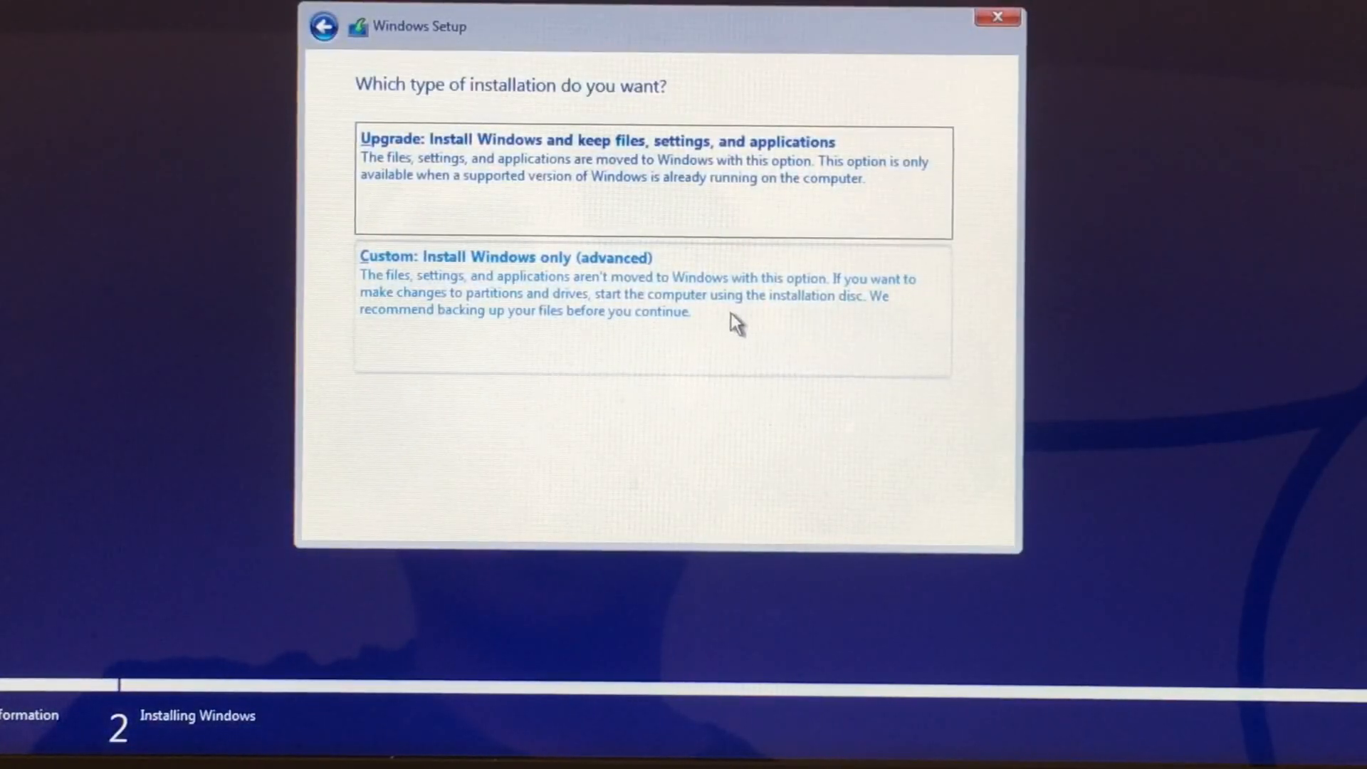
# Choose Custom install and create a new partition at the suggested size on Drive 0's unallocated space
pyautogui.click(505, 256)
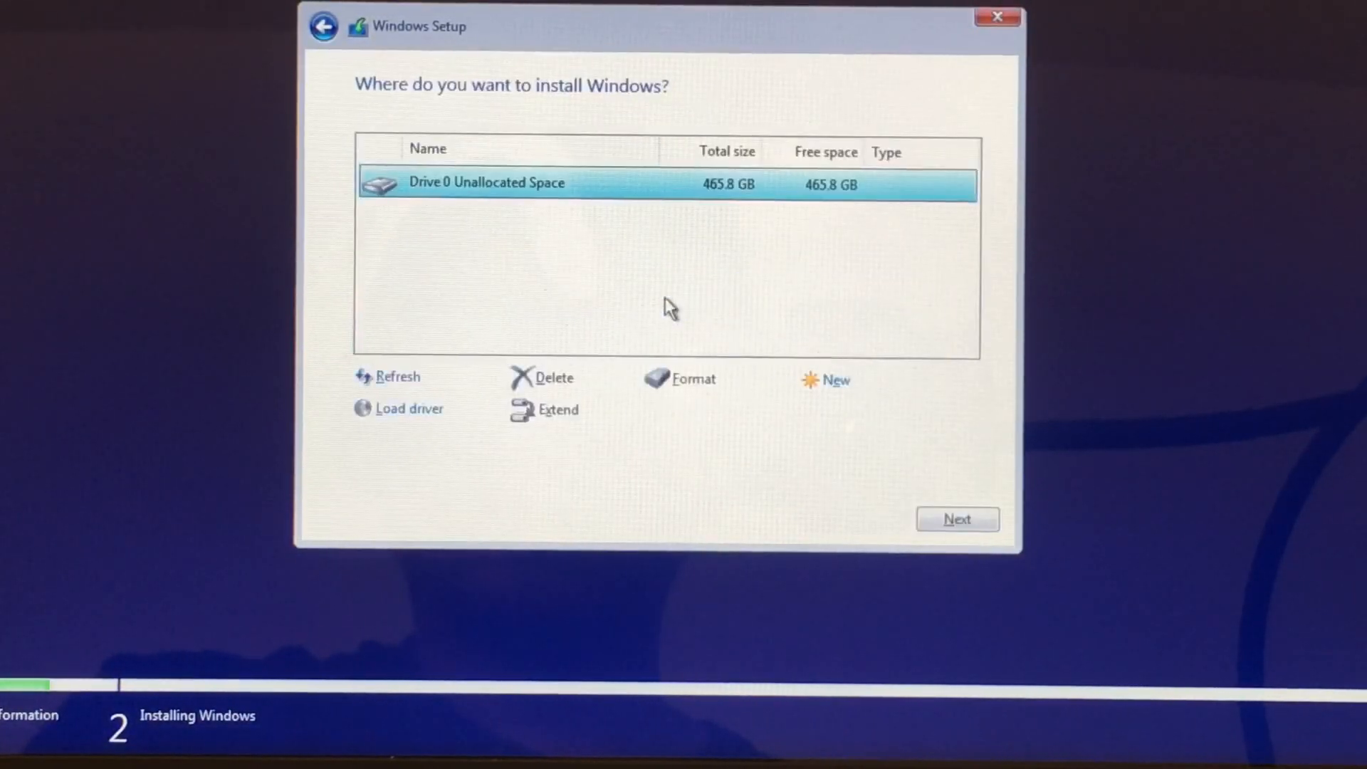
pyautogui.moveTo(509, 192)
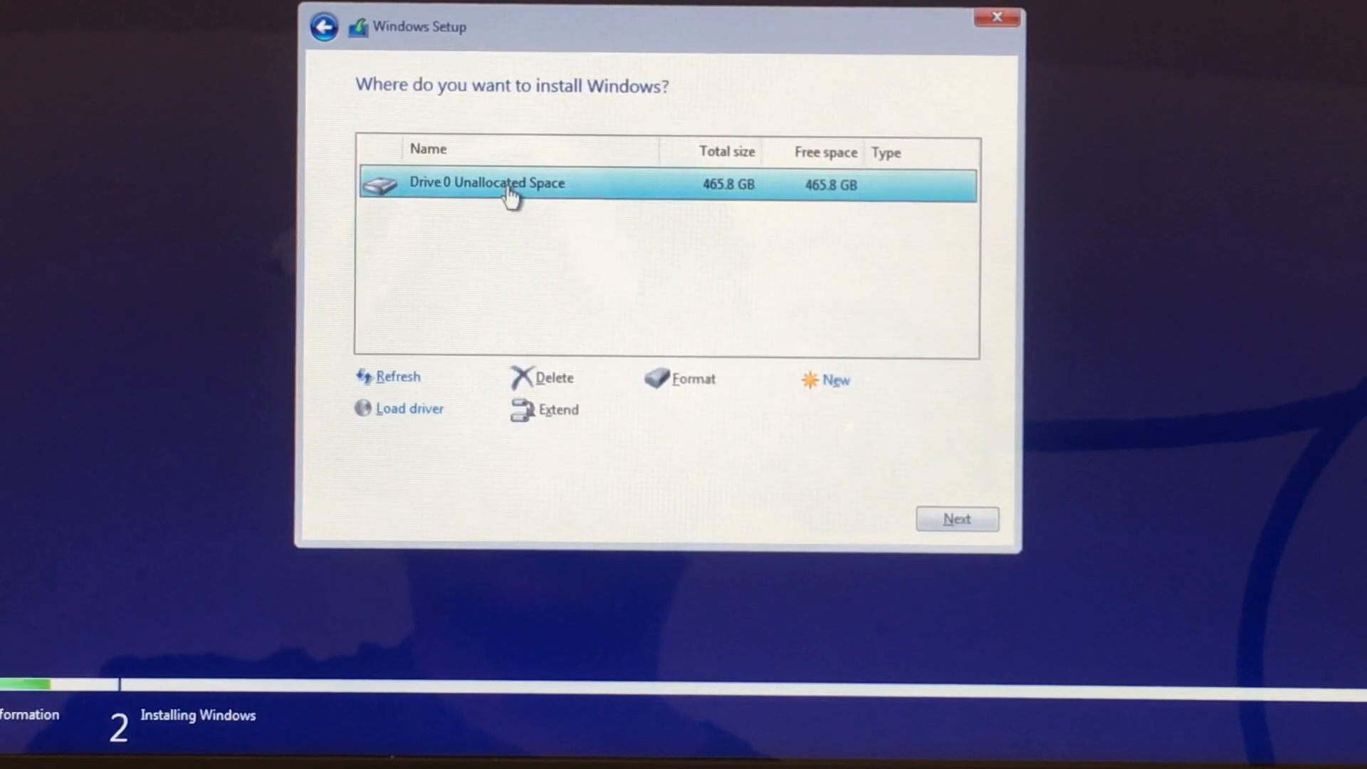
pyautogui.click(834, 379)
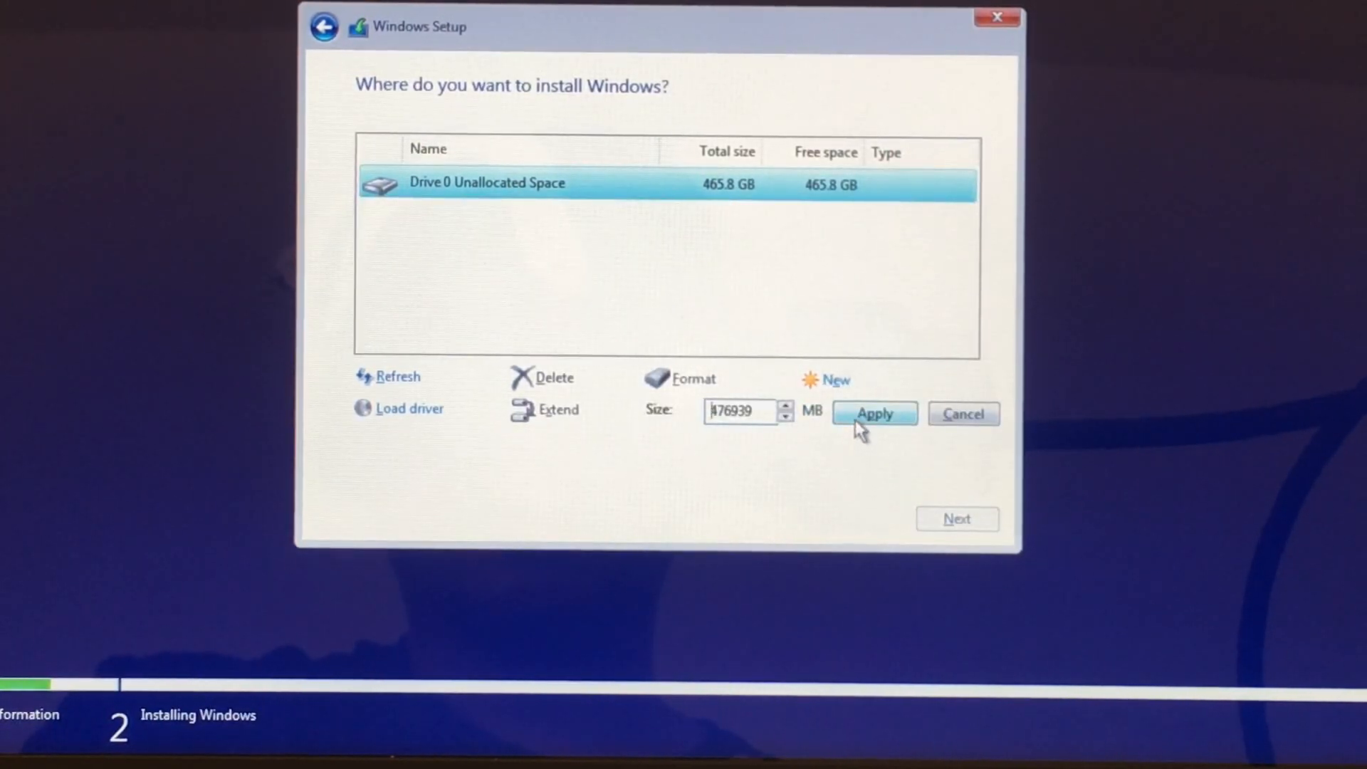
pyautogui.click(874, 413)
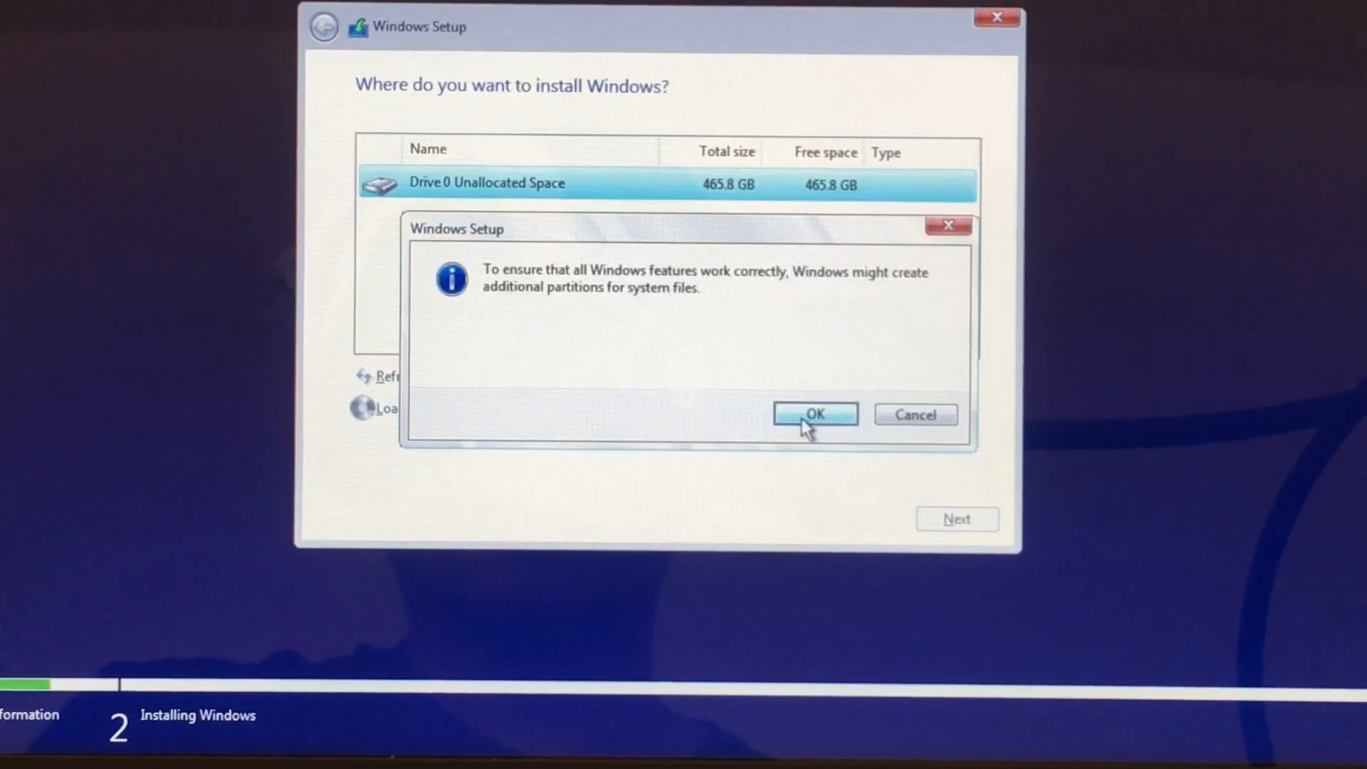
pyautogui.click(813, 413)
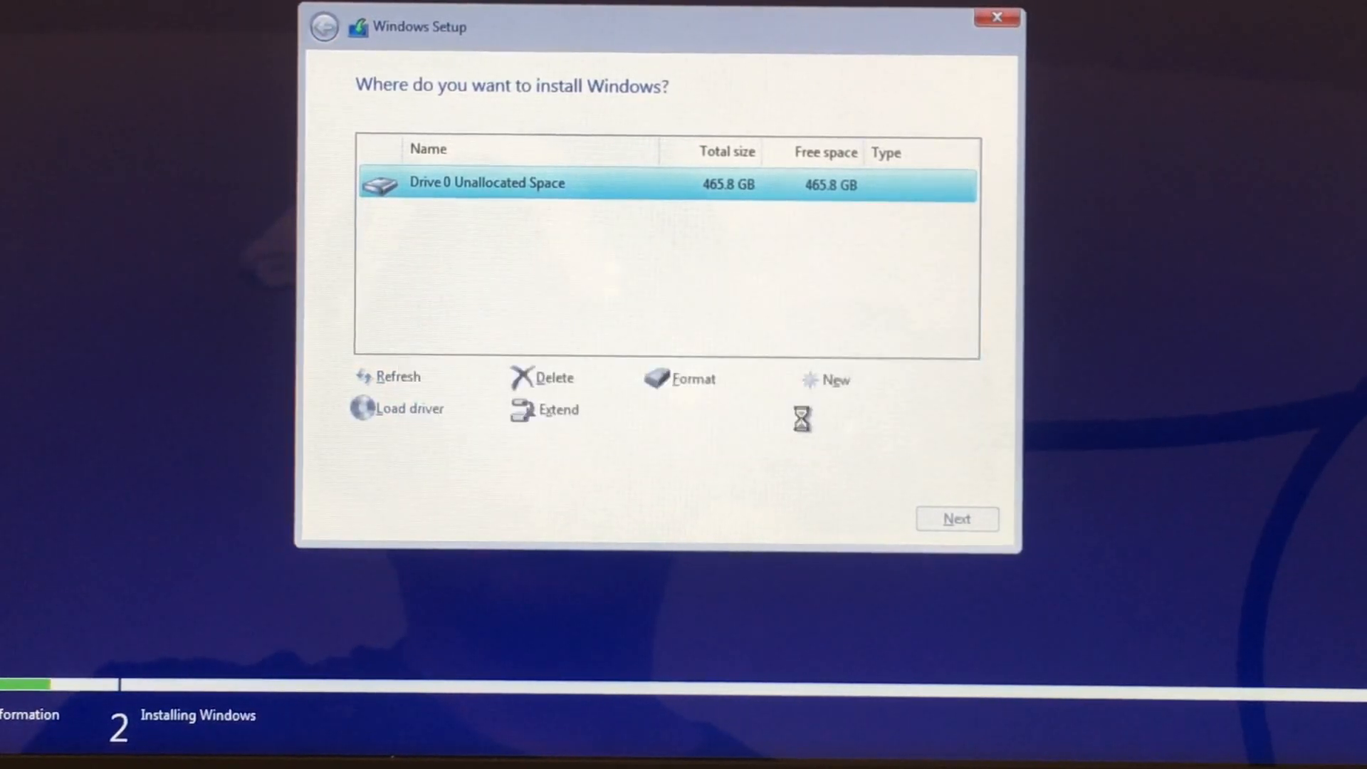
# Select Drive 0 Partition 3 as the target and start installing Windows
pyautogui.click(835, 379)
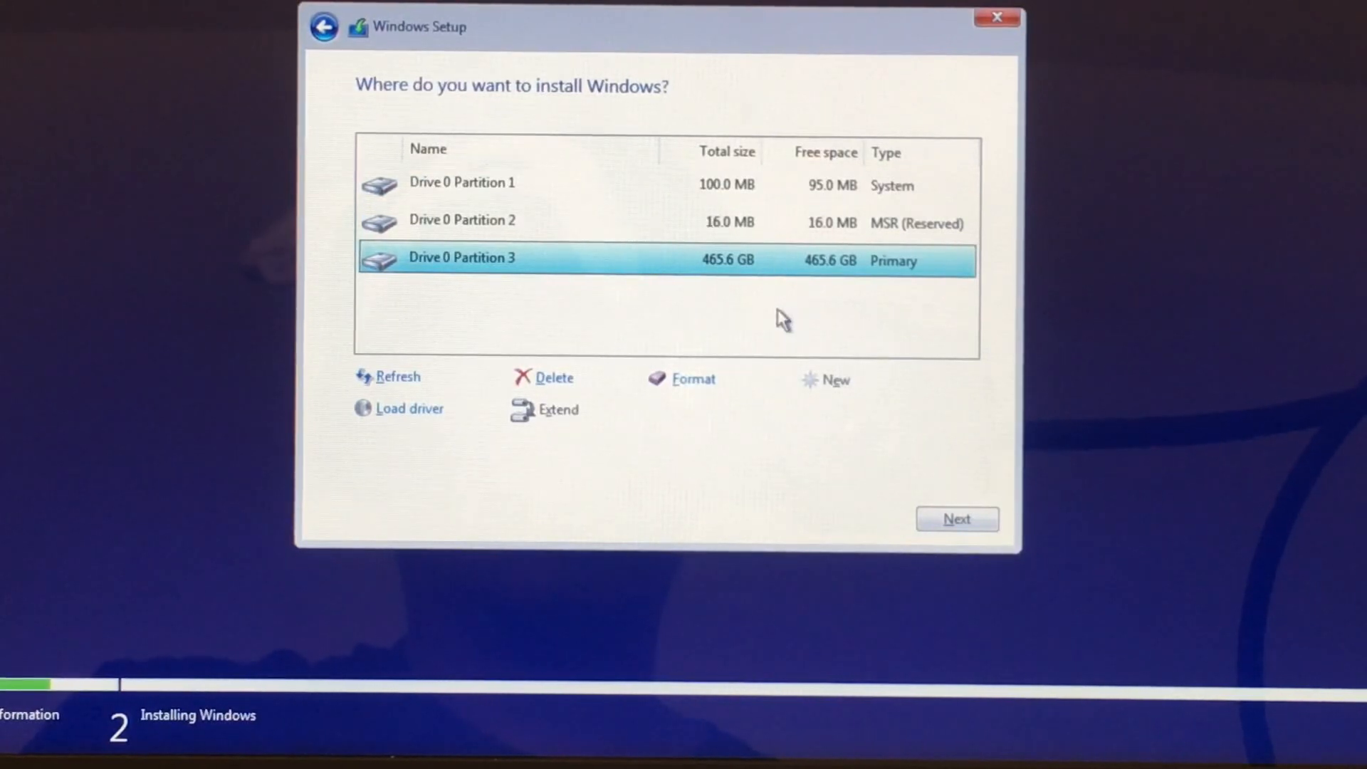
pyautogui.click(956, 518)
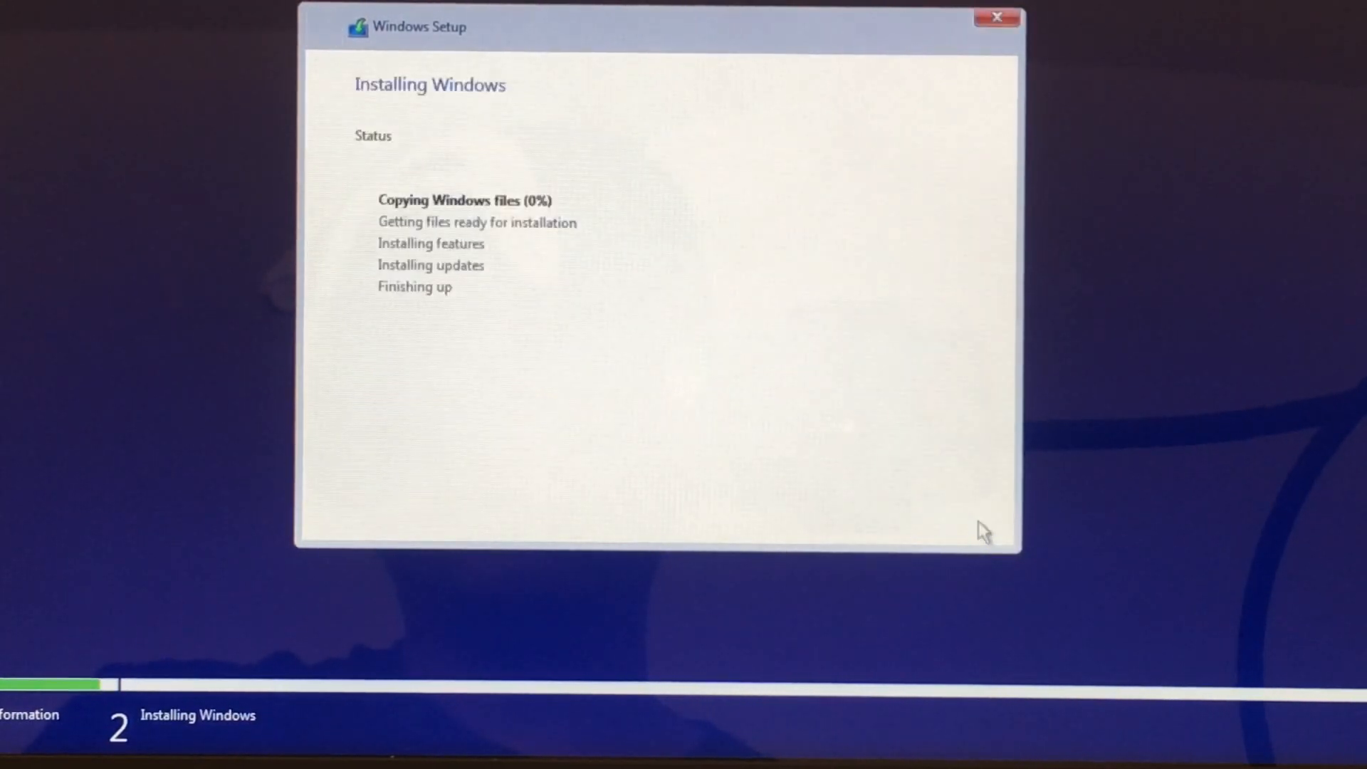